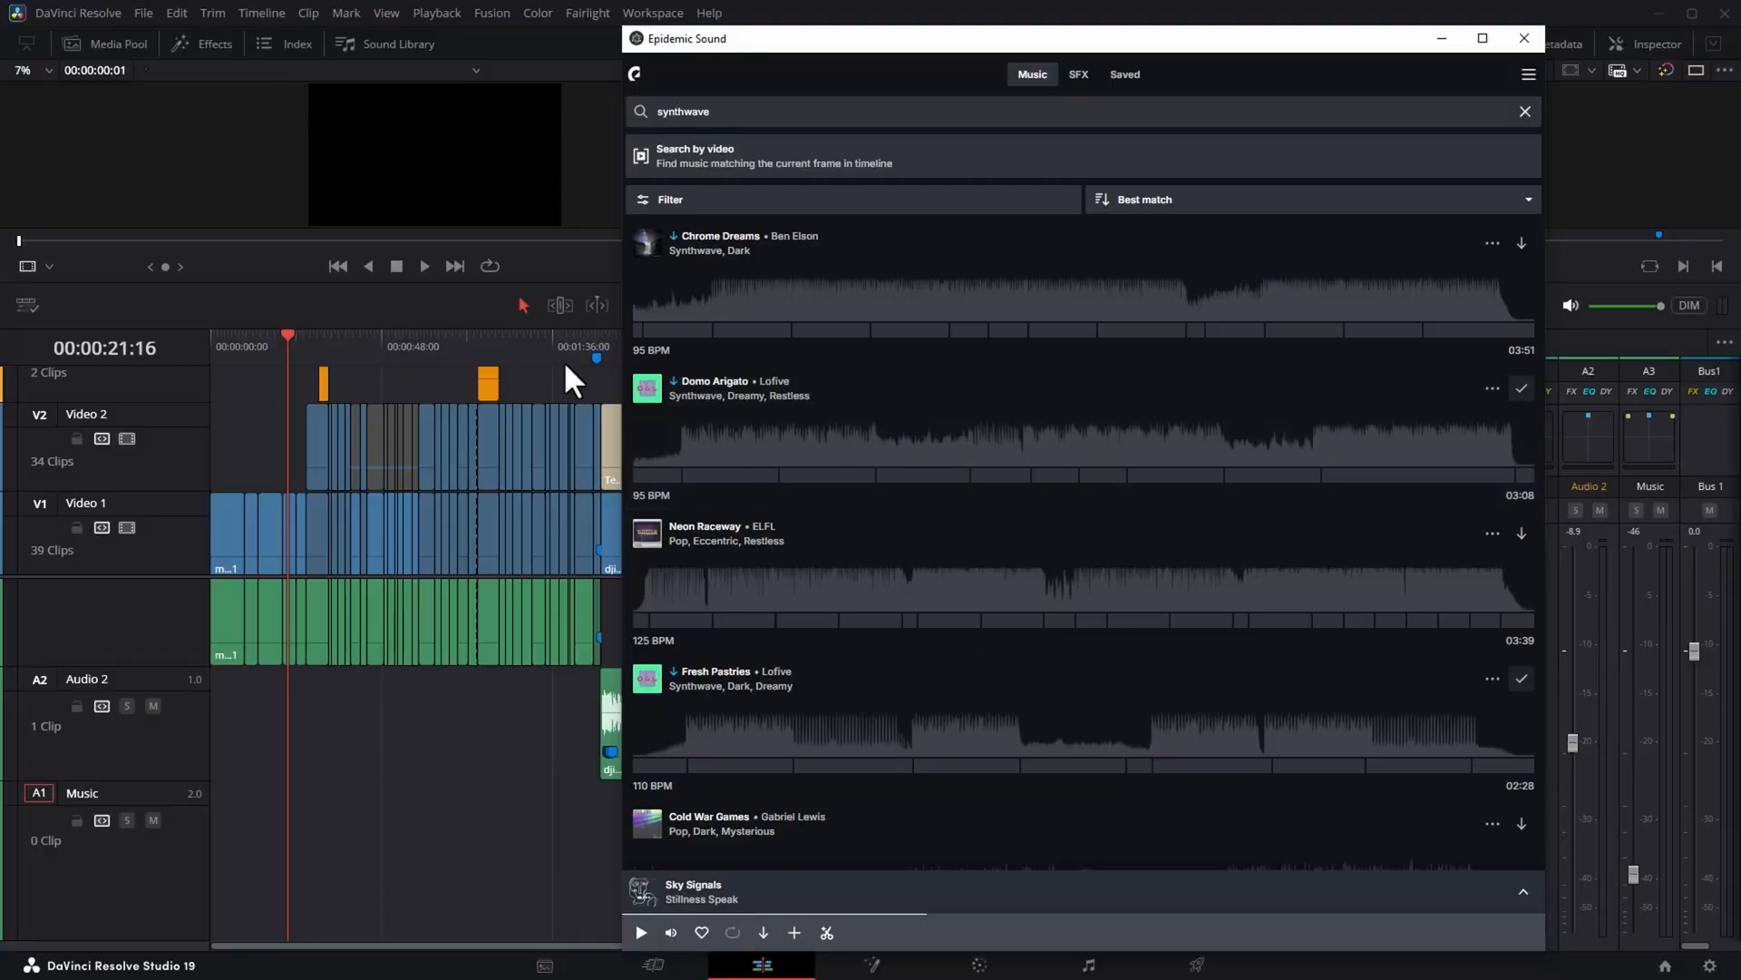
# Run a Search by video on the current frame and audition the Bad Little Flex suggestion.
pyautogui.click(1522, 38)
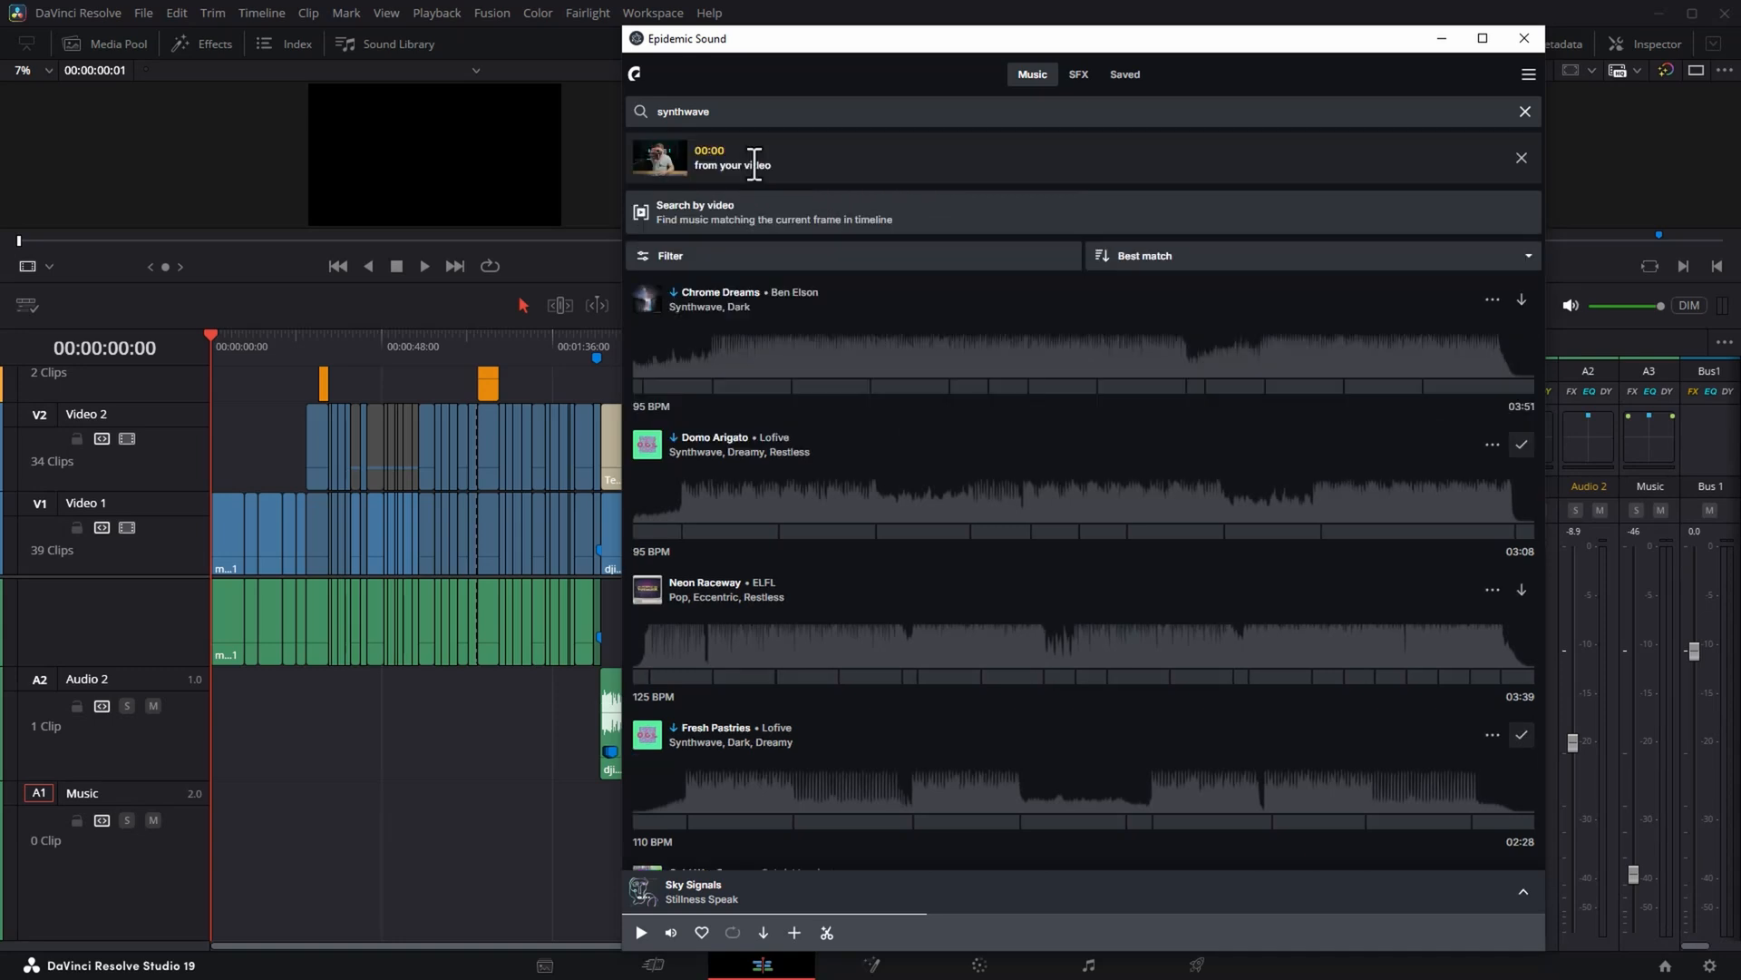
pyautogui.click(1523, 111)
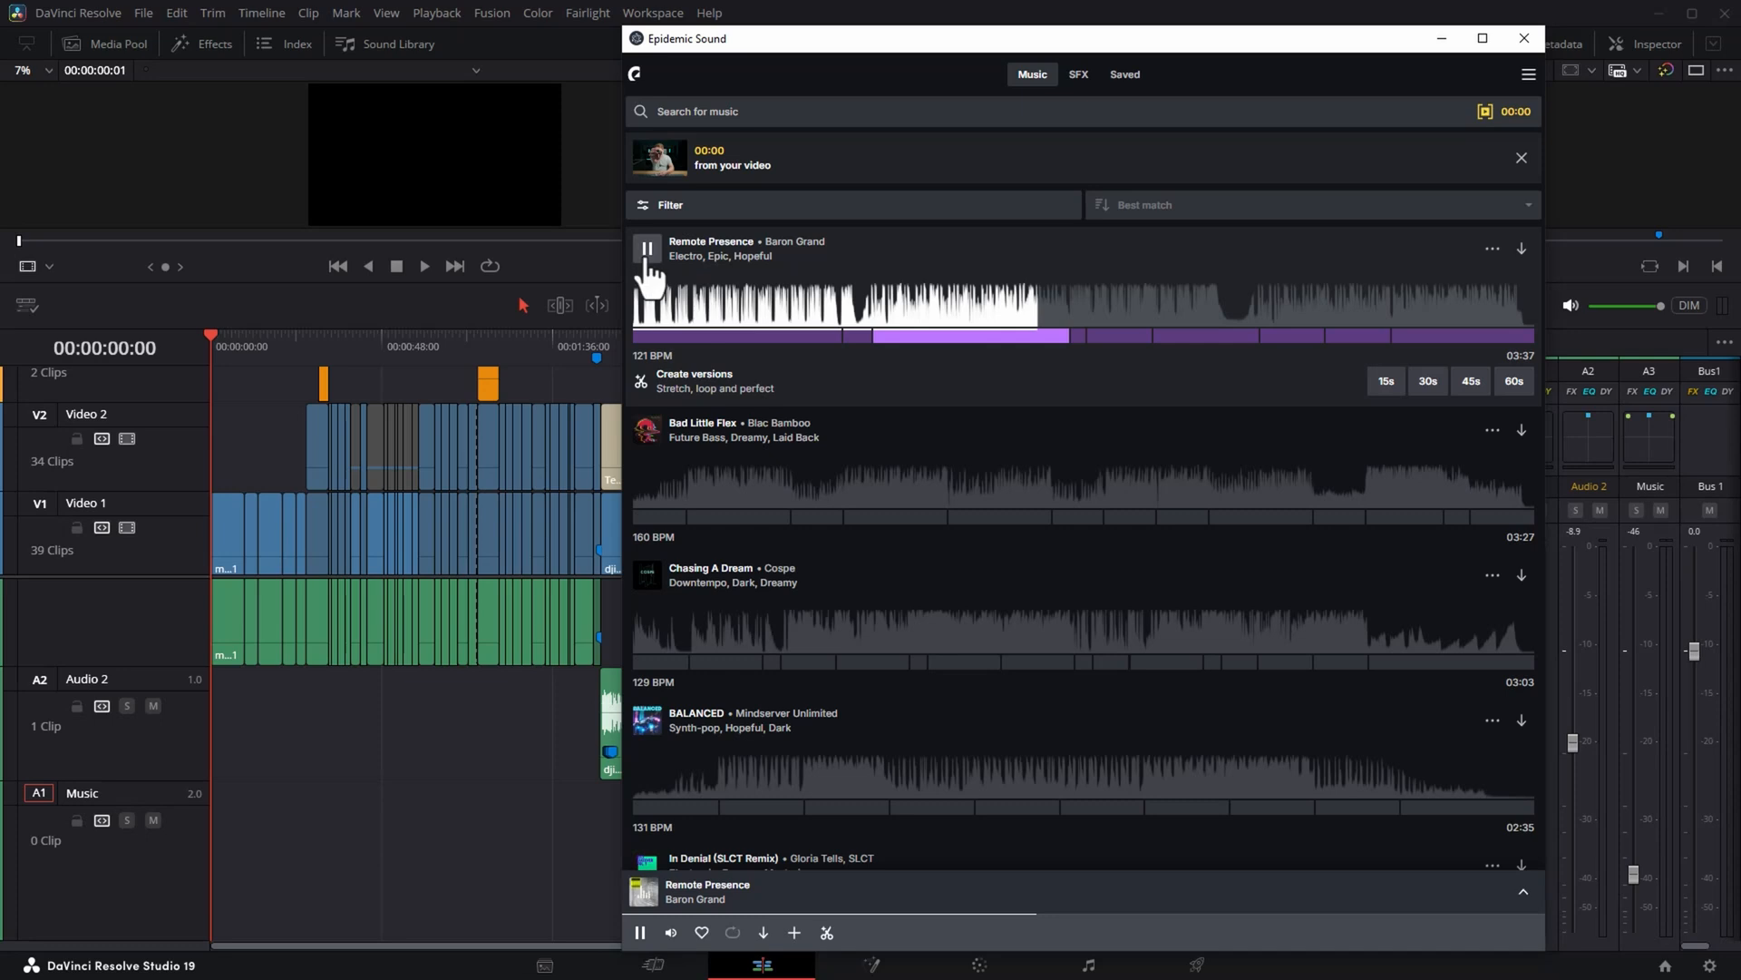
pyautogui.click(646, 399)
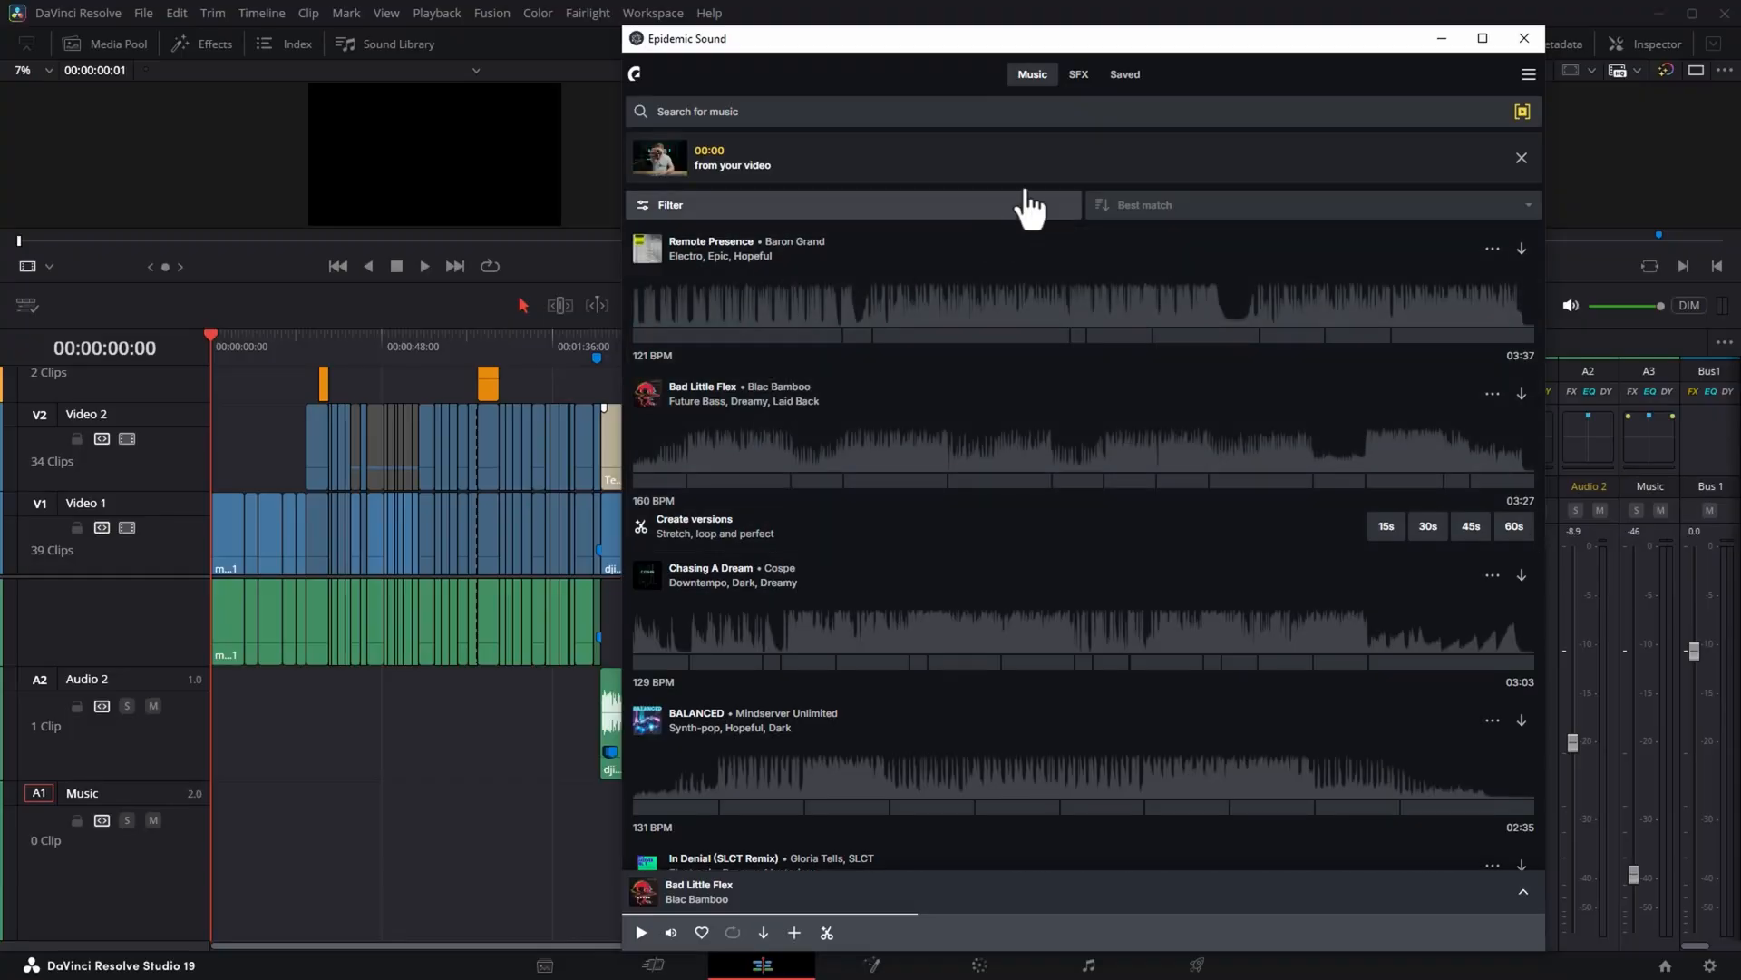
# Filter SFX to the Cartoon category and preview the Cash Register, Kaching, Money effect.
pyautogui.click(1076, 75)
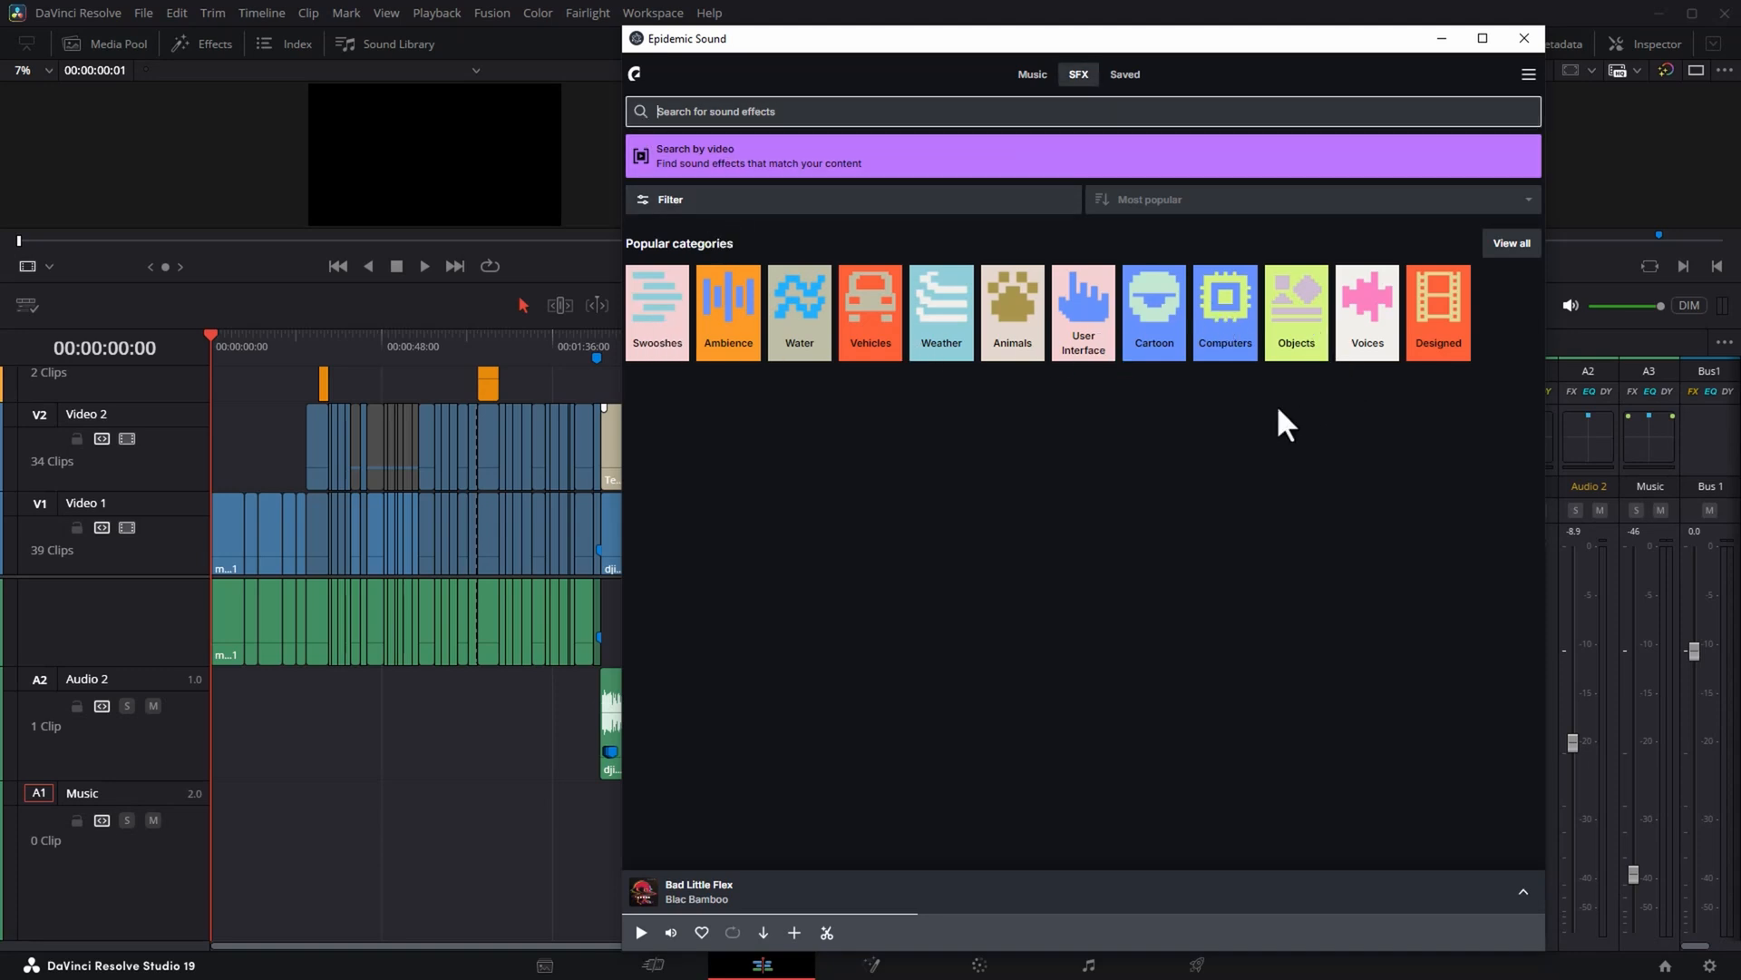
pyautogui.click(1153, 311)
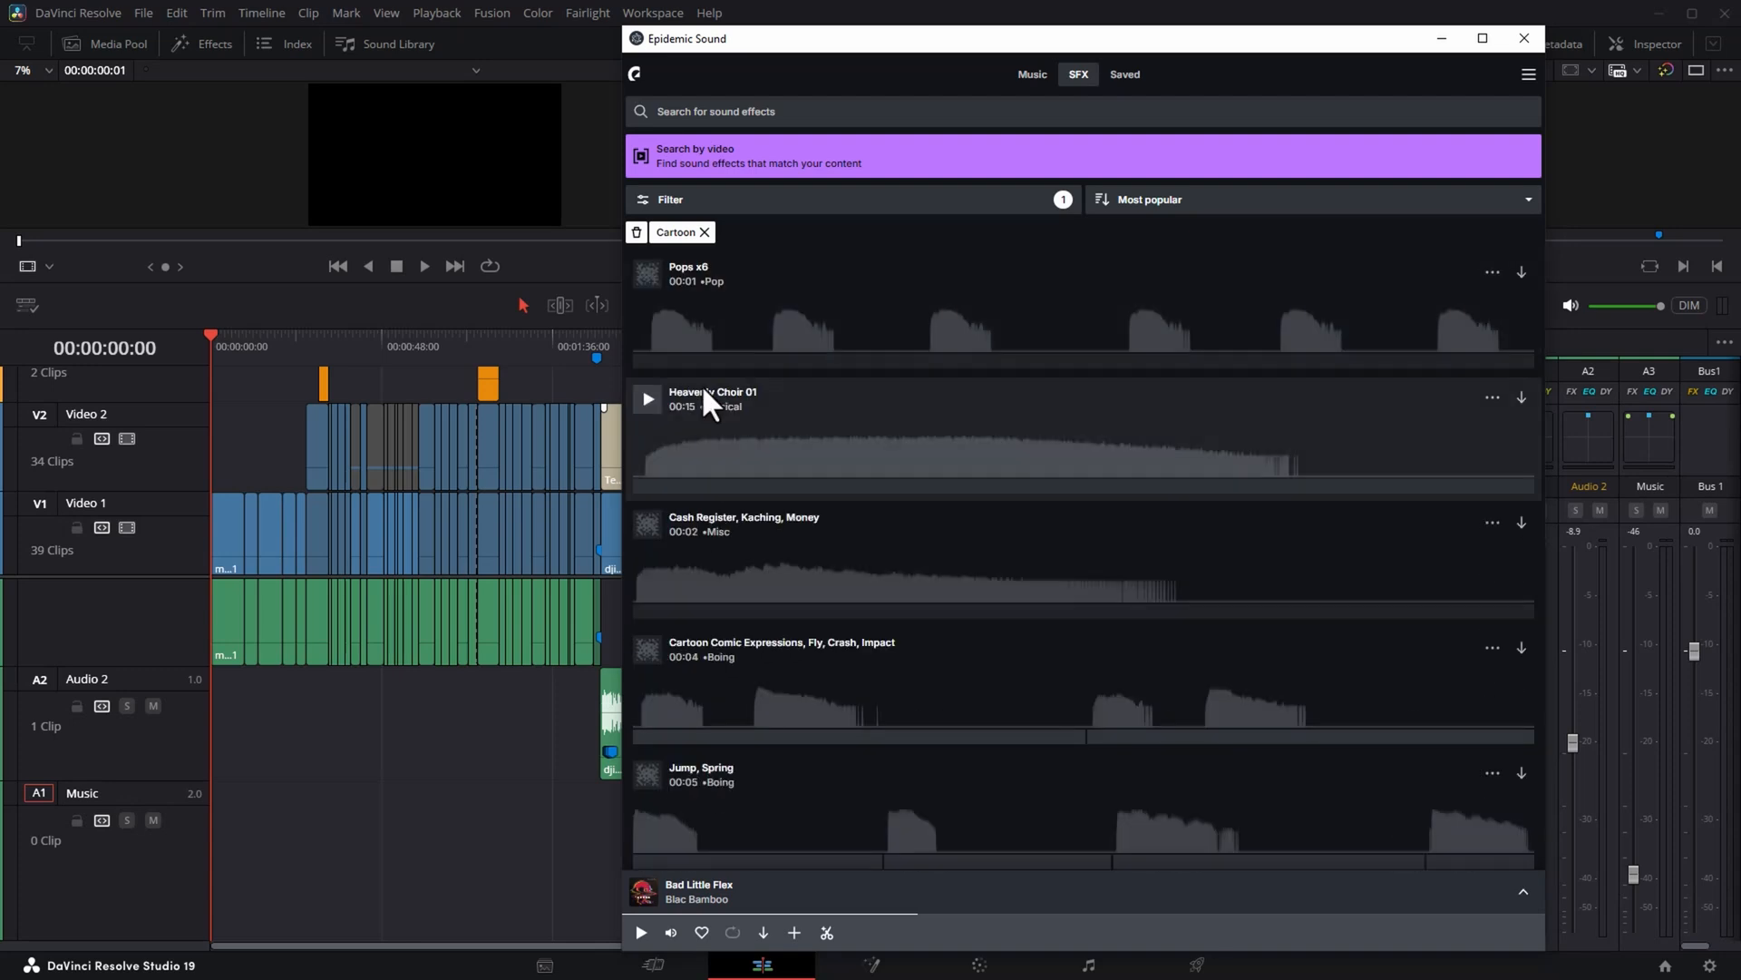
pyautogui.click(648, 398)
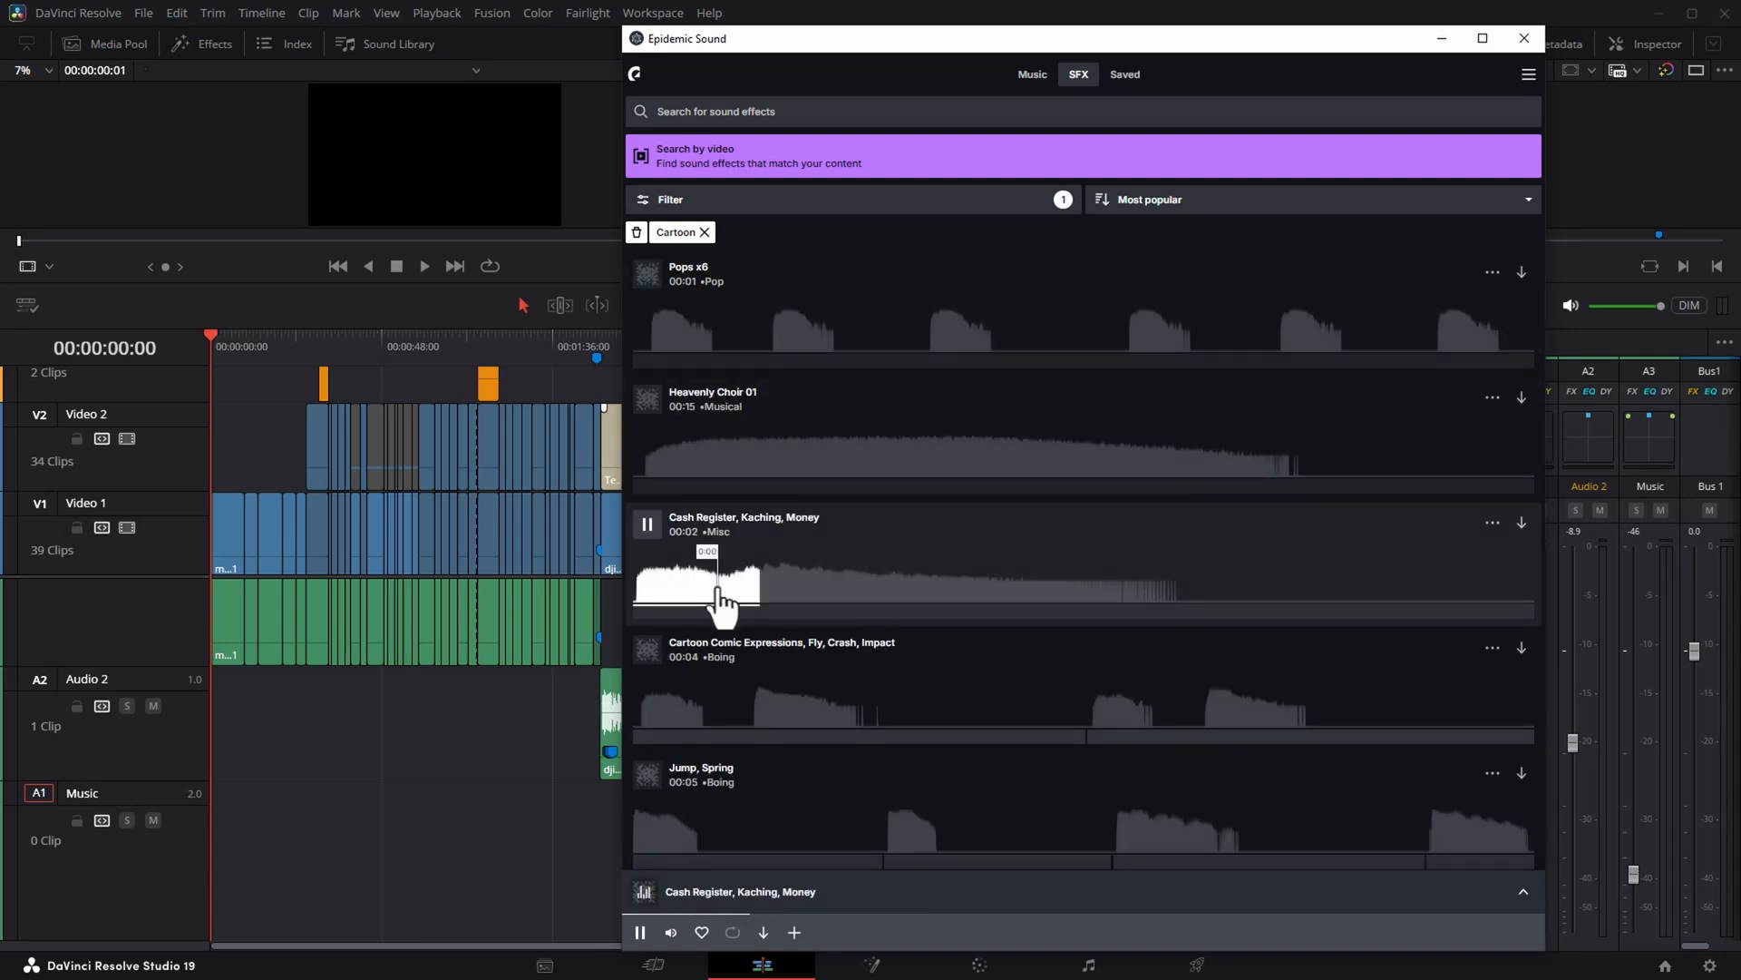
pyautogui.click(648, 522)
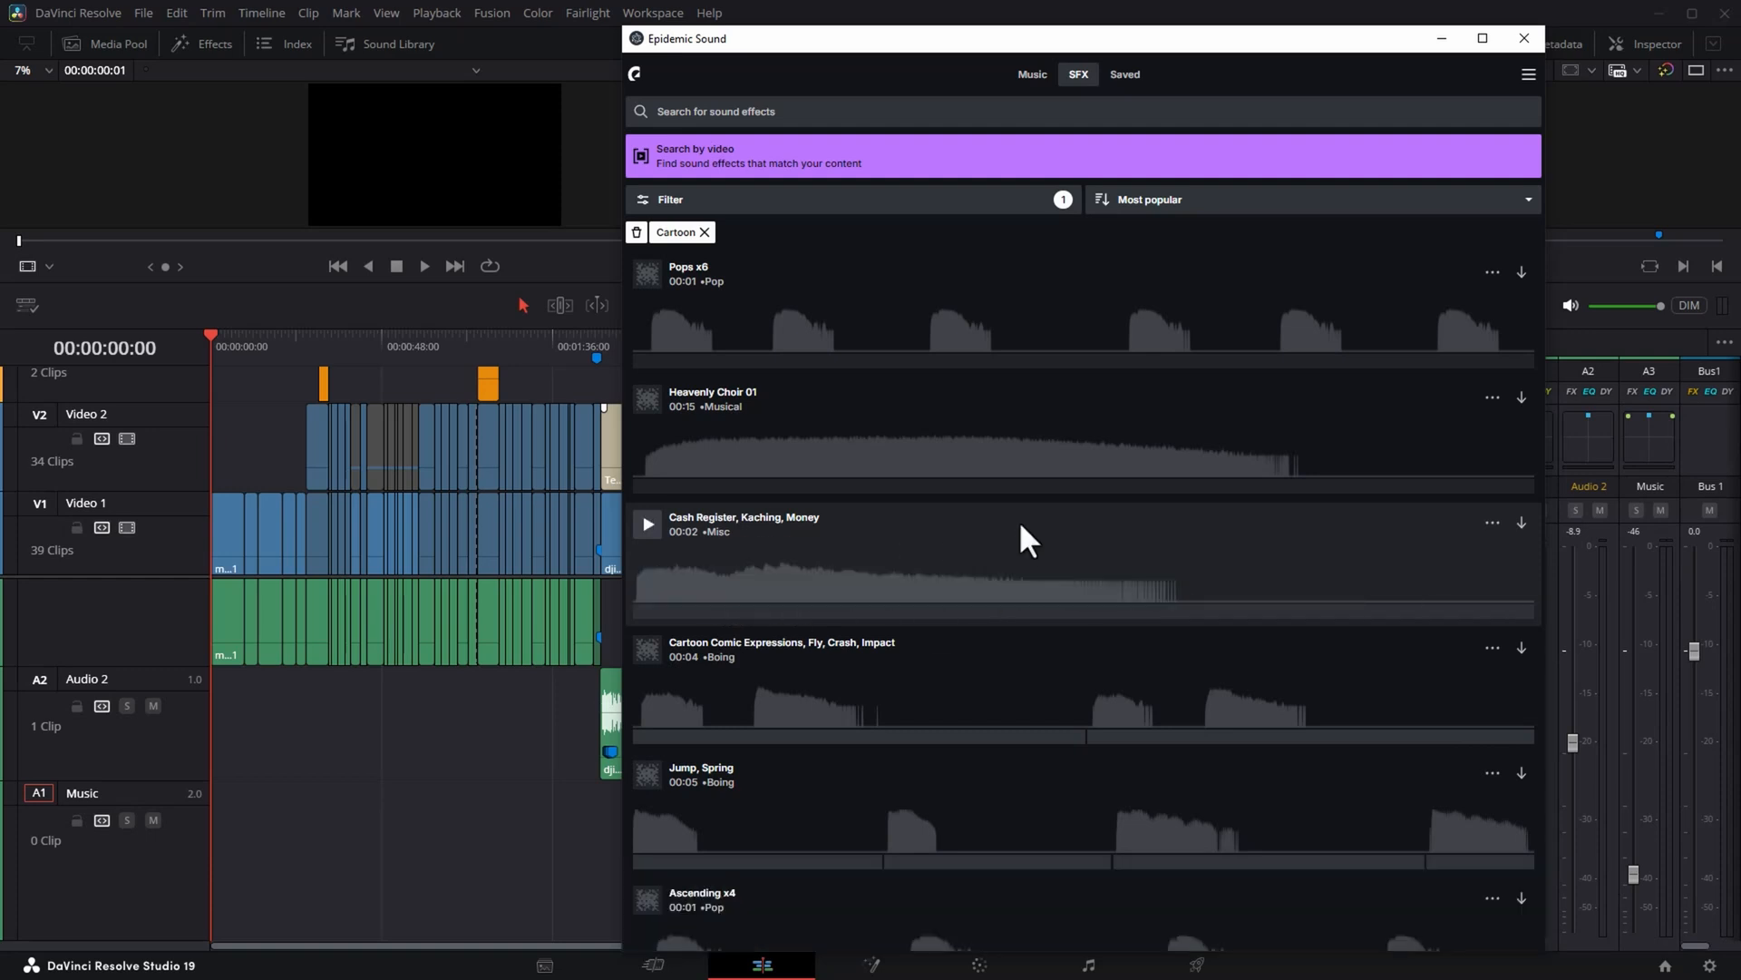